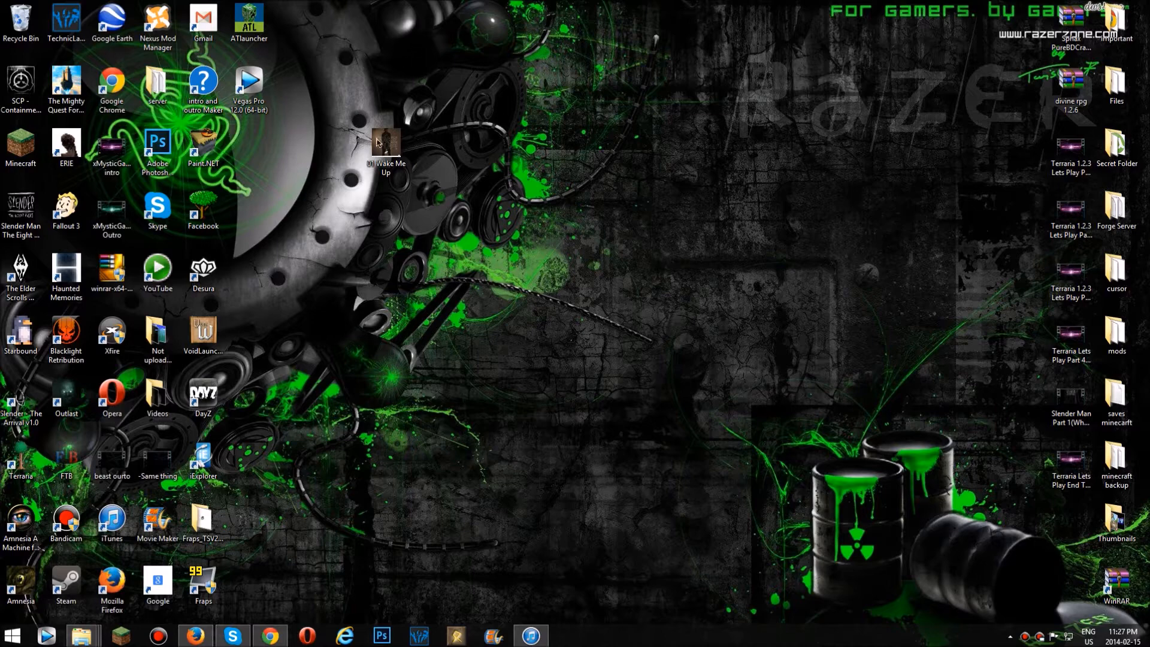
# Move the 01 Wake Me Up icon toward the desktop centre and play it
pyautogui.moveTo(384, 146); pyautogui.dragTo(522, 213)
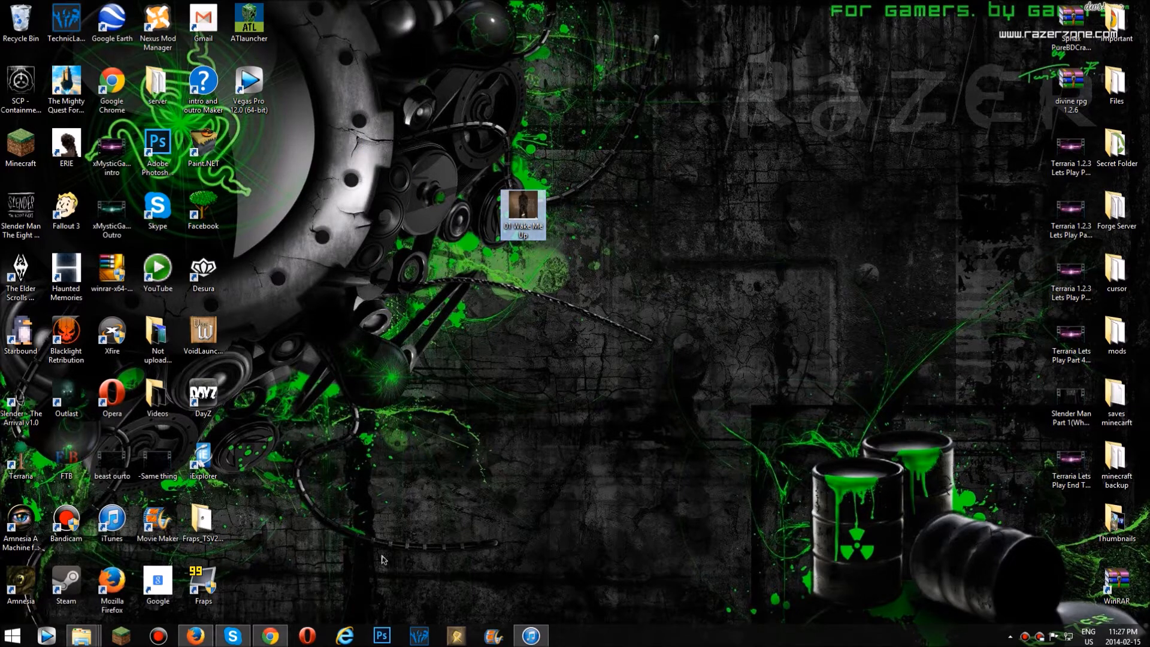
pyautogui.click(531, 634)
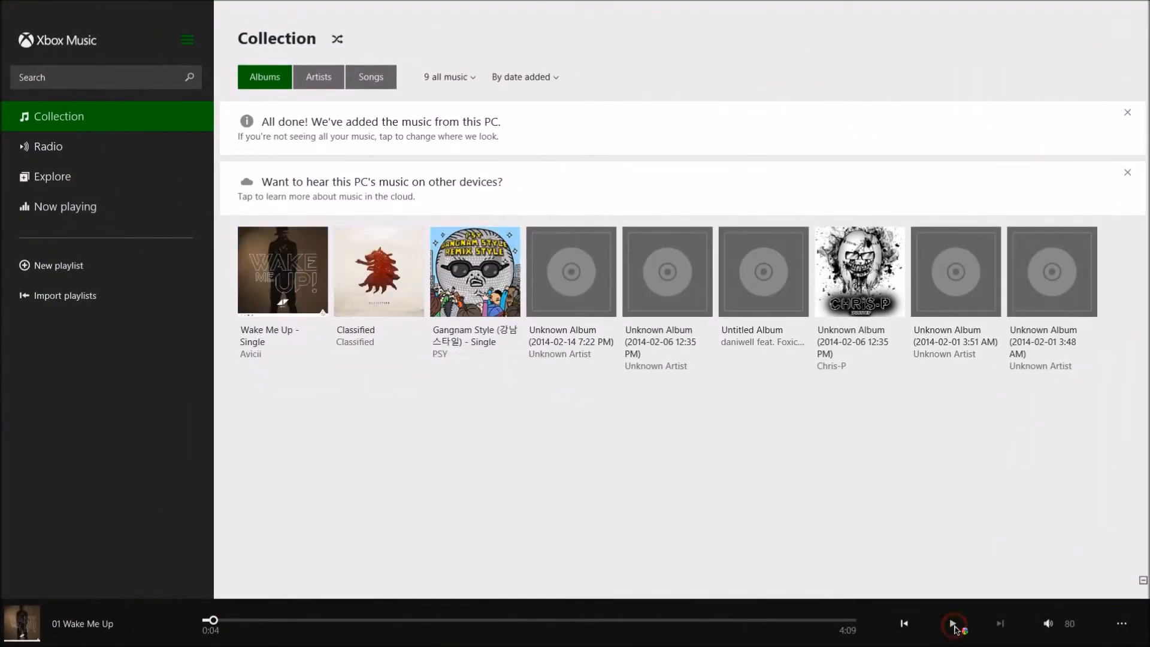
# Pause Wake Me Up playback and select its album in the collection
pyautogui.click(952, 622)
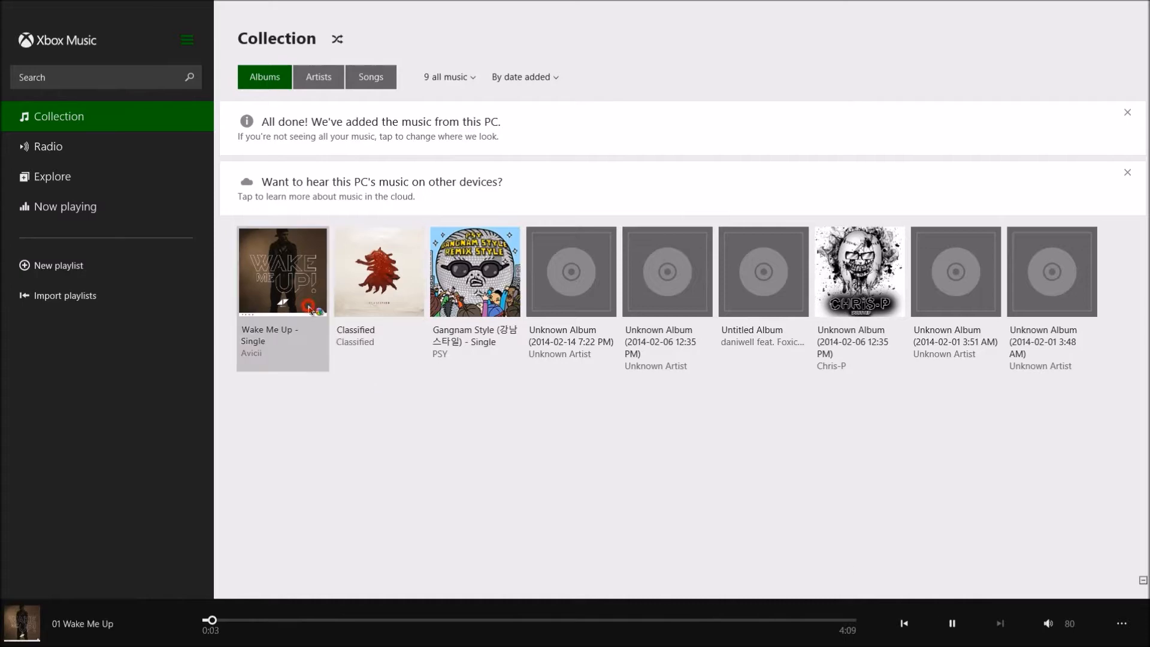
pyautogui.click(283, 272)
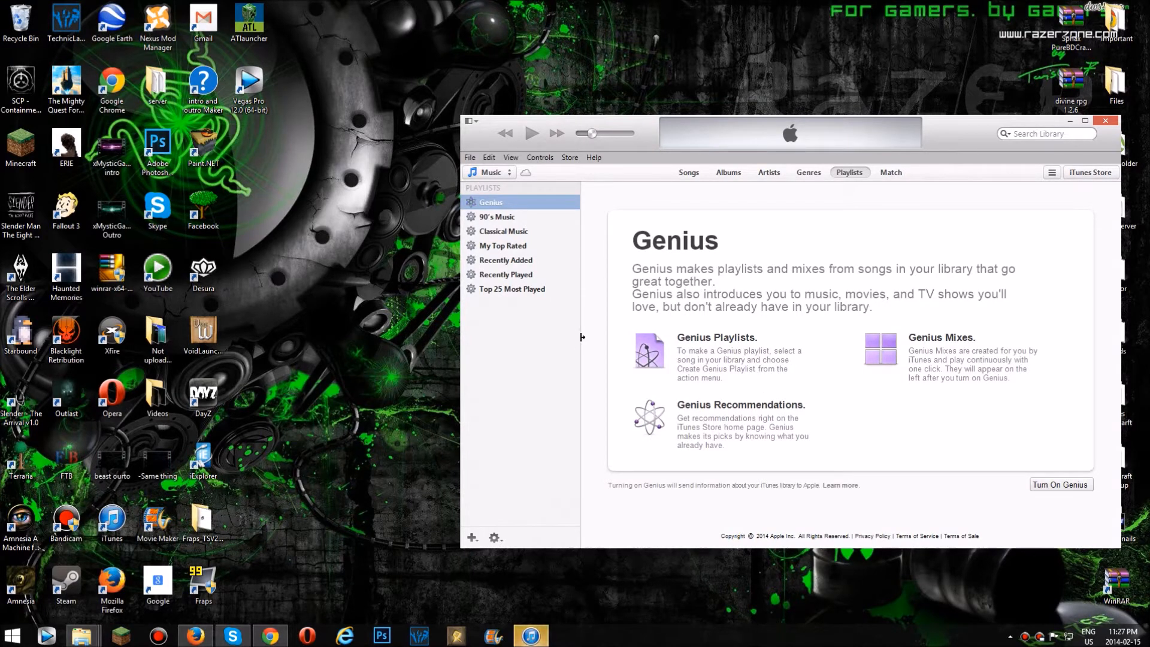
pyautogui.click(469, 157)
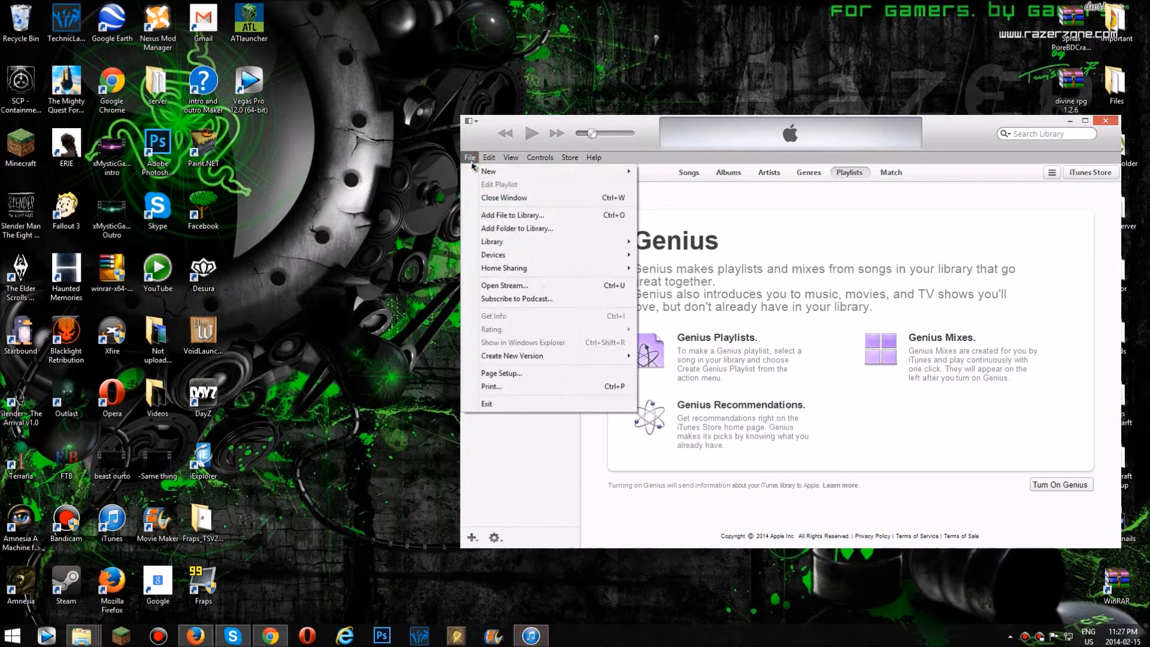
pyautogui.moveTo(883, 253)
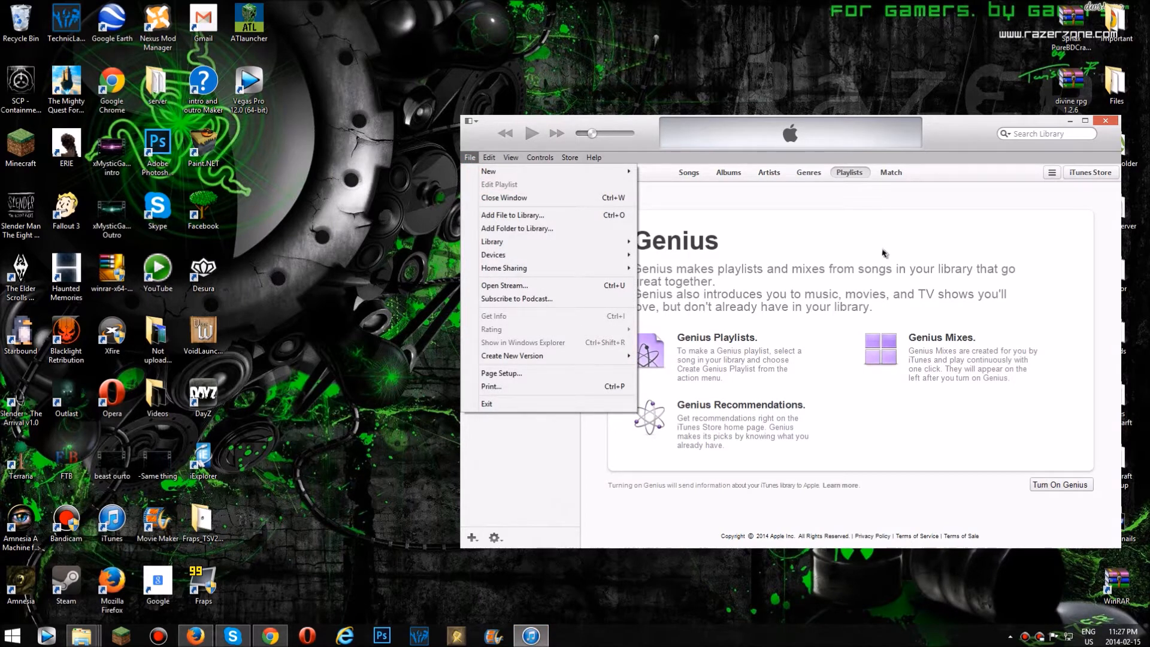
pyautogui.moveTo(788, 197)
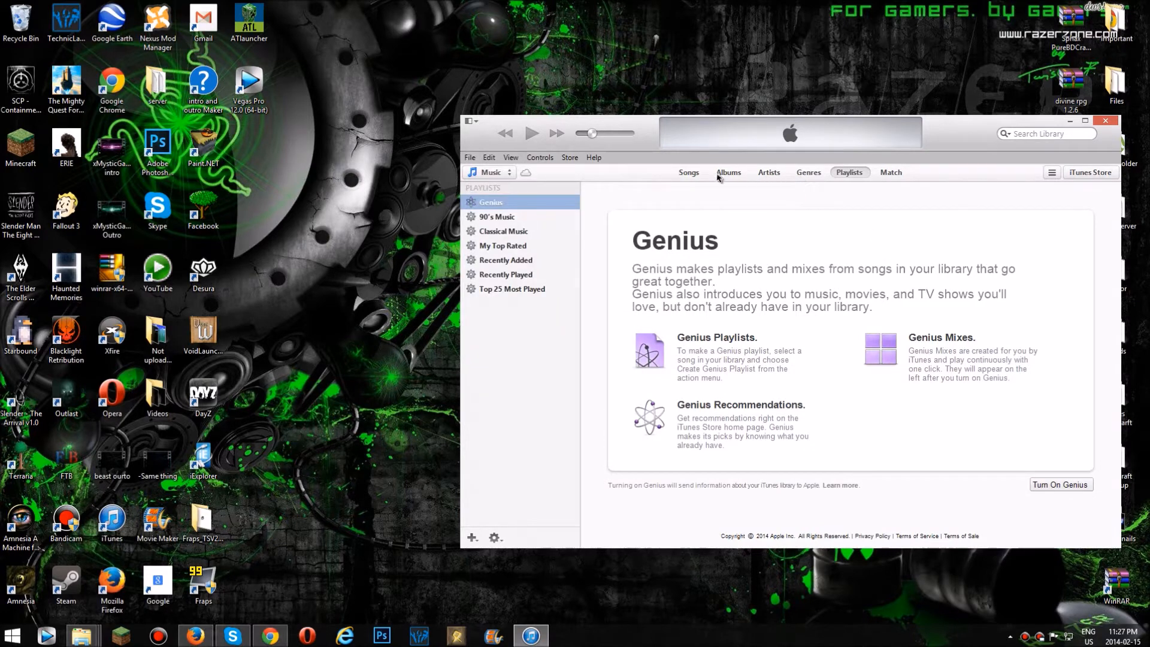
# Switch the library to the Songs list and browse through the tracks
pyautogui.click(687, 171)
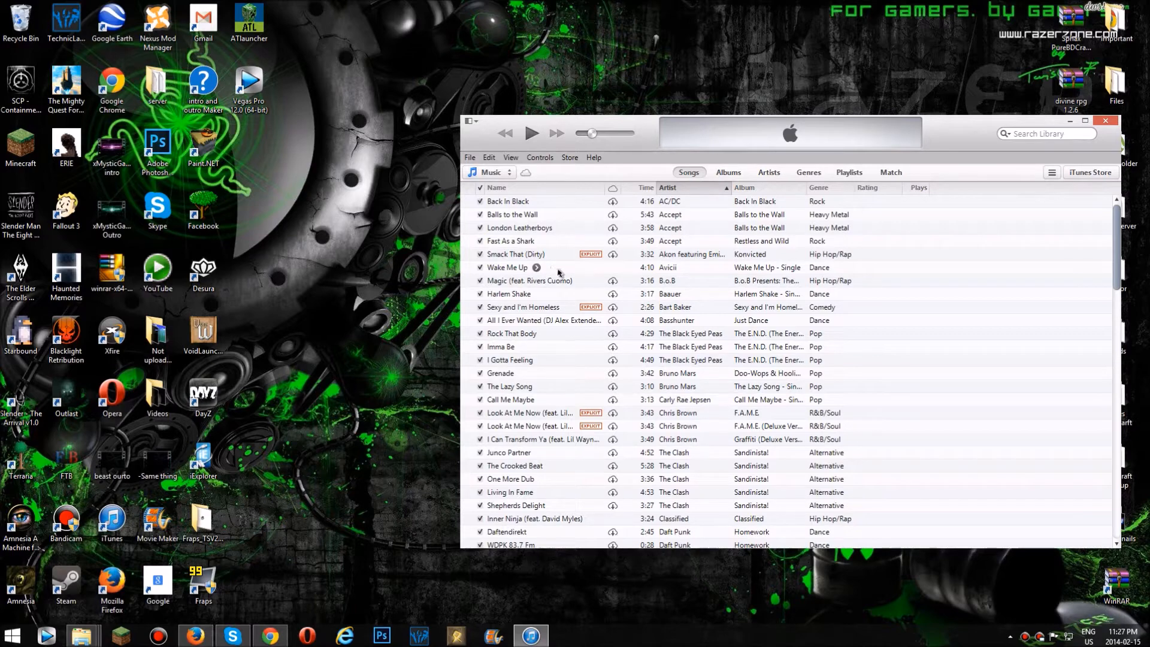
pyautogui.moveTo(594, 370)
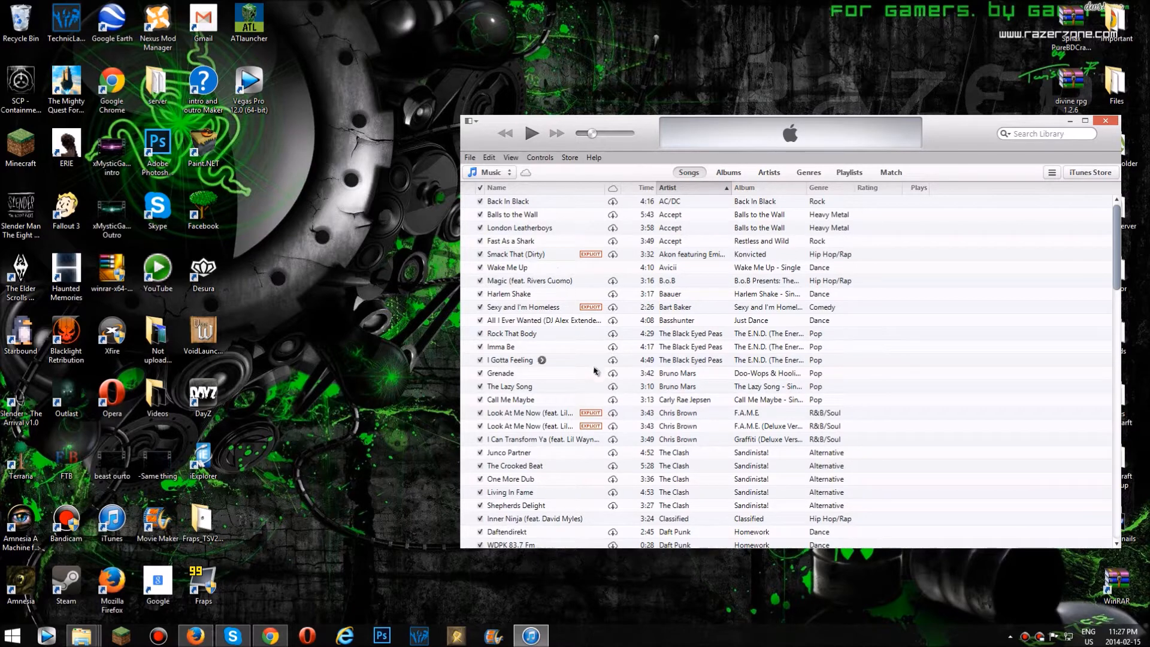
pyautogui.scroll(-3)
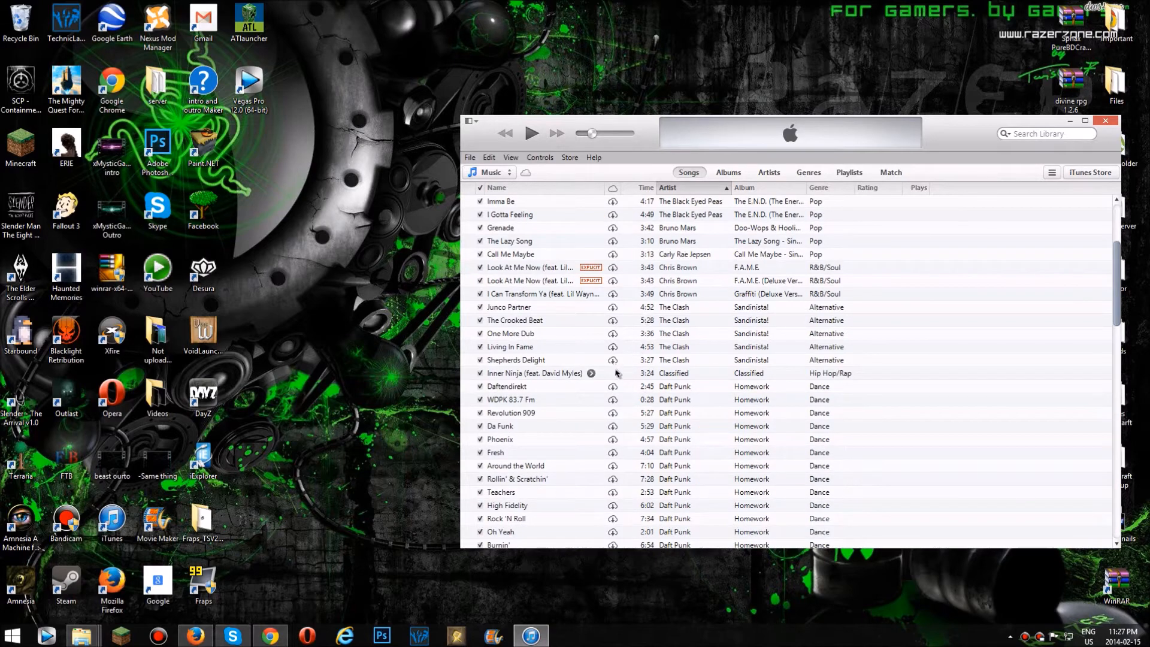
pyautogui.scroll(-3)
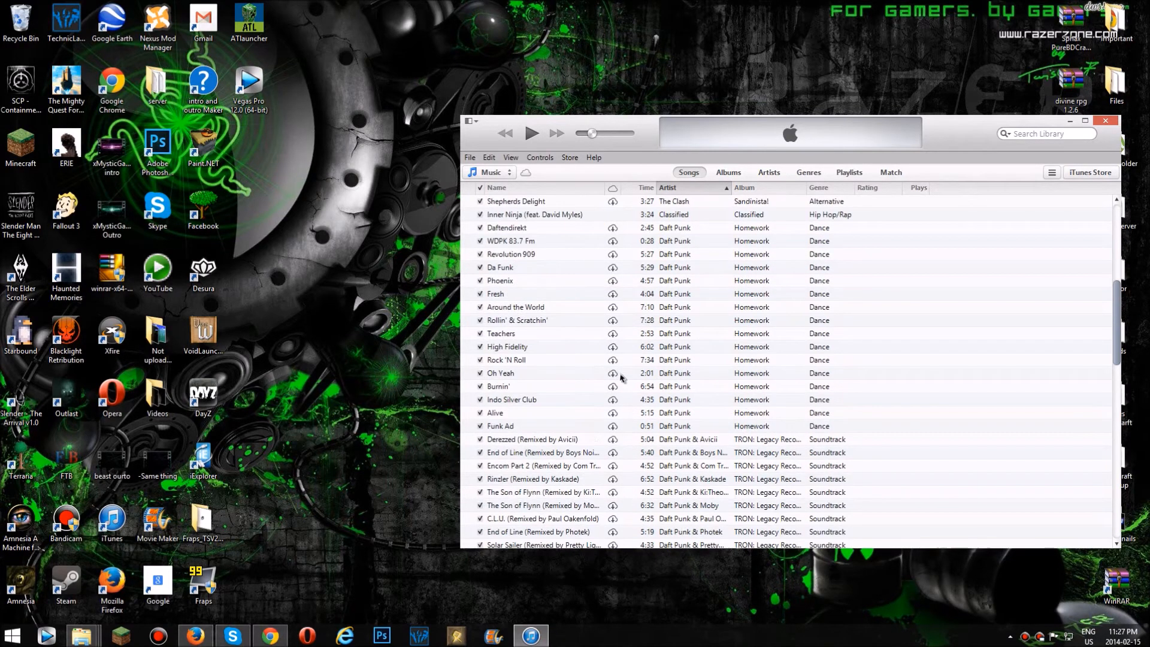
pyautogui.scroll(3)
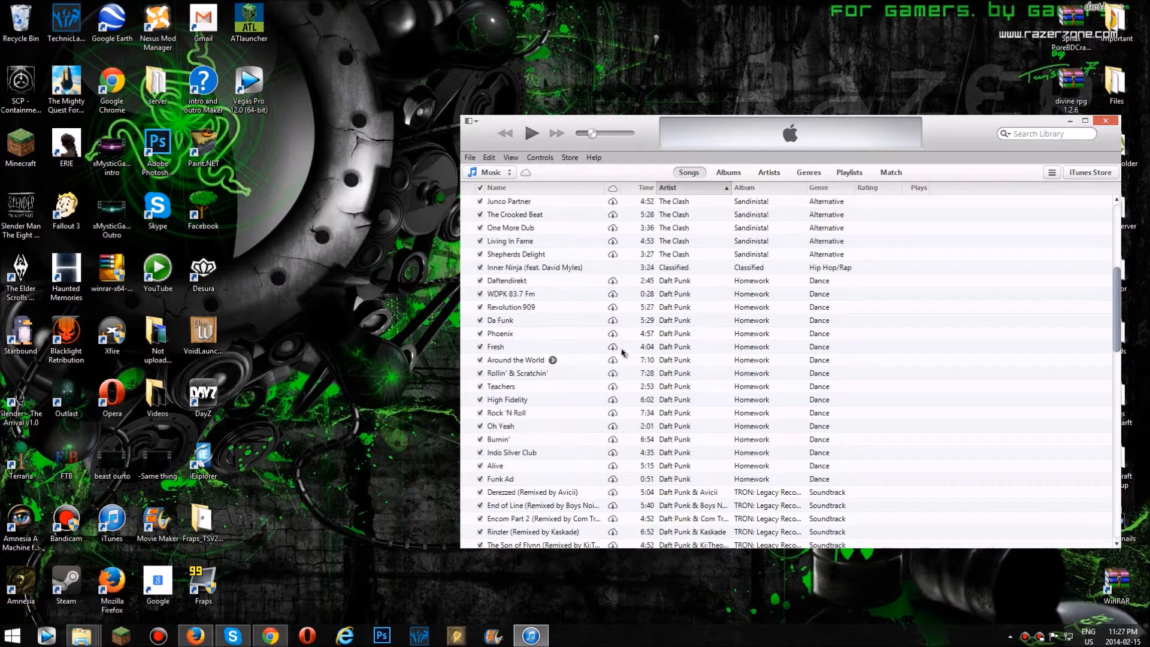
# Switch to Albums view and bring up options for Inner Ninja on Classified
pyautogui.click(727, 172)
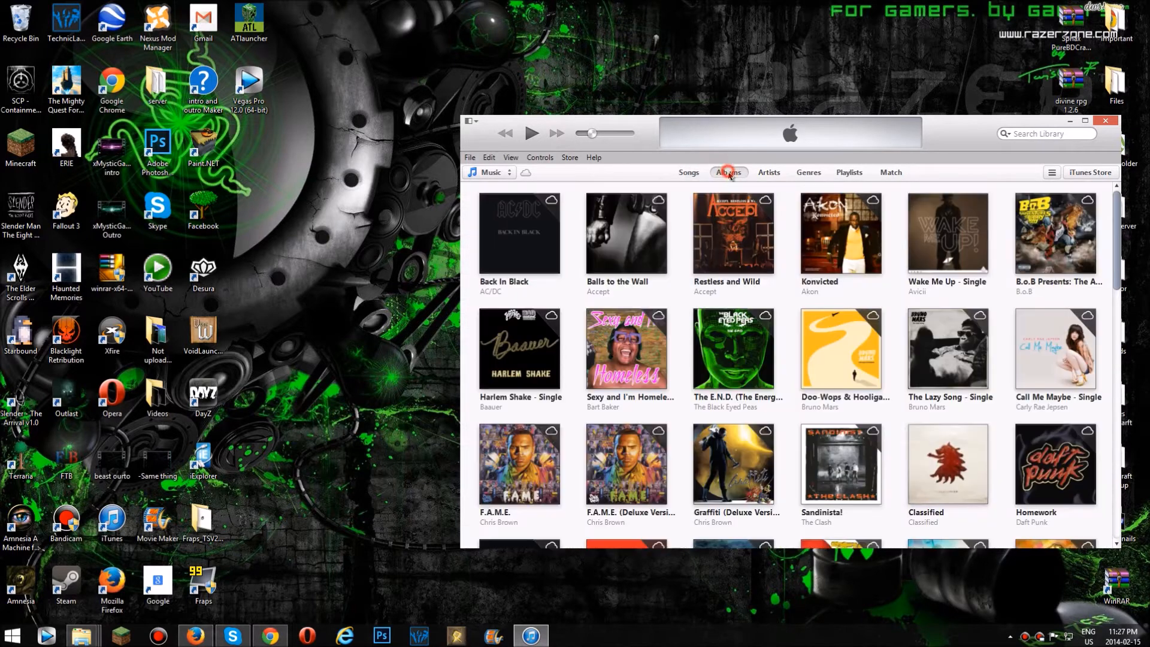
pyautogui.scroll(-3)
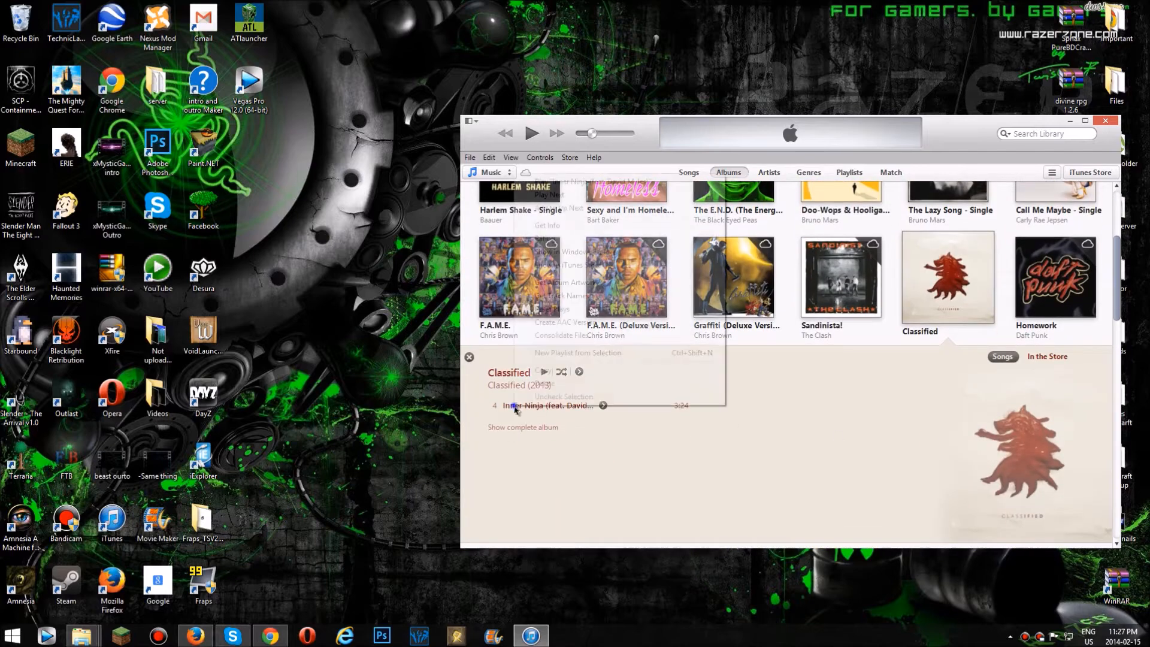
pyautogui.rightClick(546, 405)
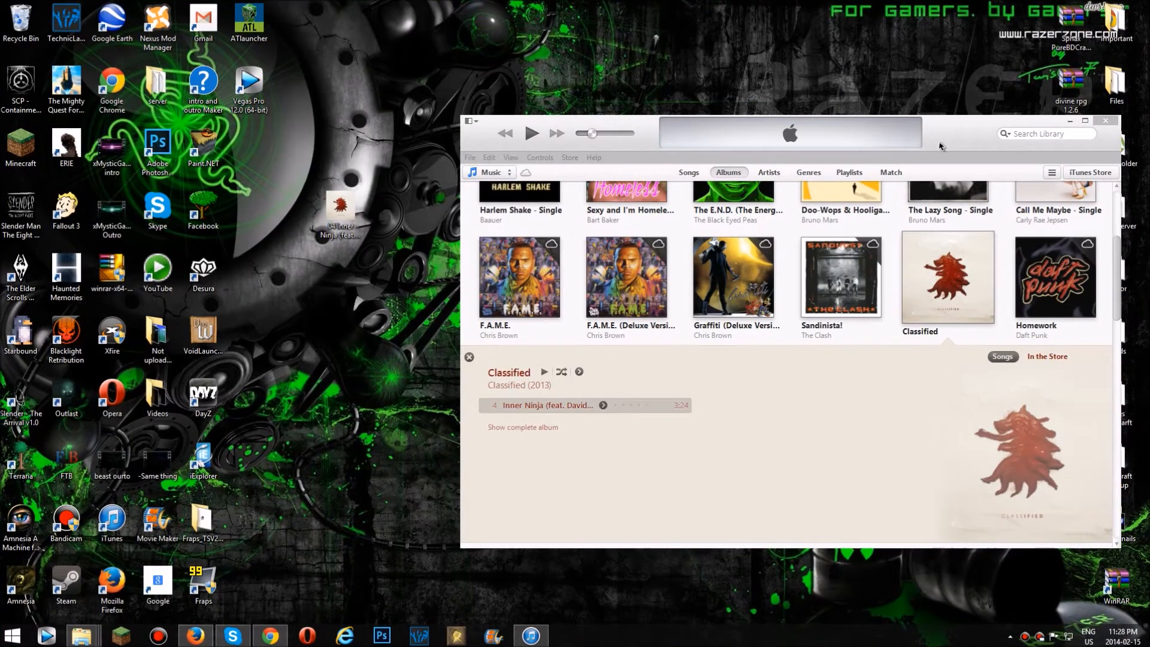
# Minimize iTunes and drag Wake Me Up beside the Inner Ninja icon
pyautogui.click(1106, 120)
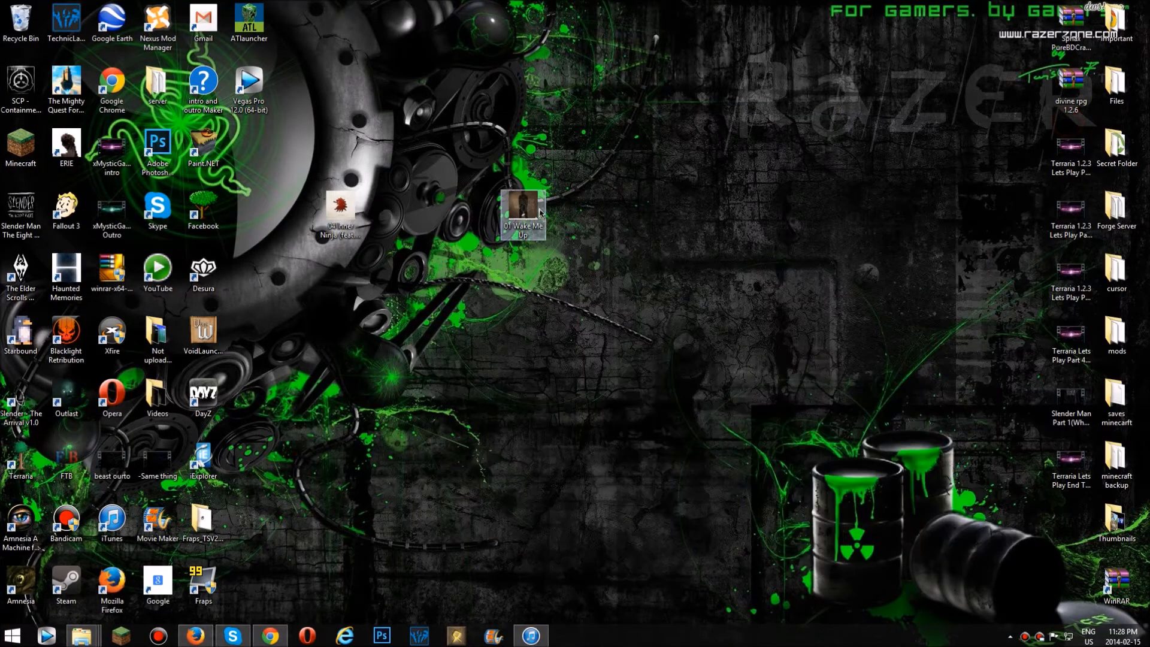
pyautogui.moveTo(521, 213); pyautogui.dragTo(384, 215)
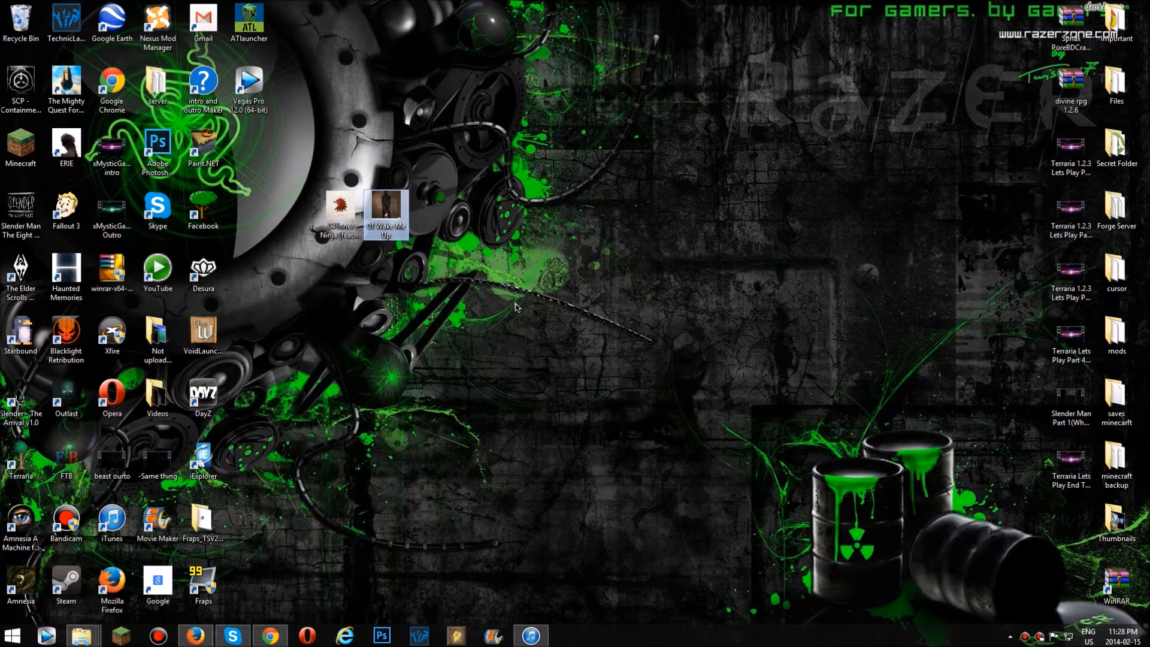
pyautogui.moveTo(384, 209)
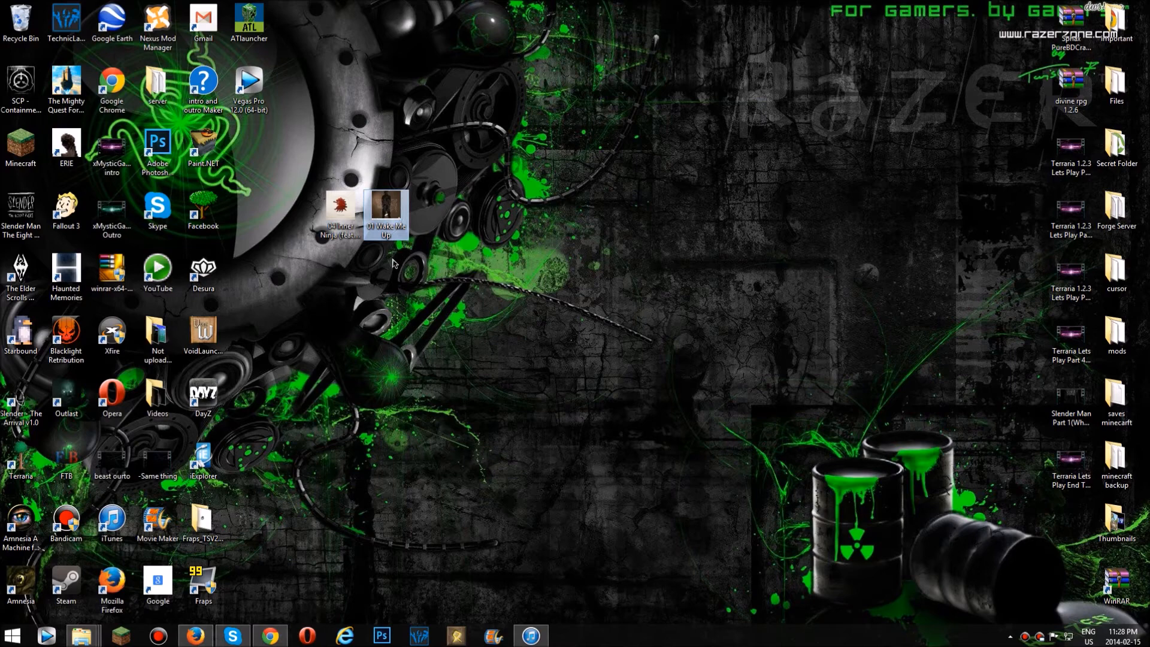
pyautogui.moveTo(426, 252)
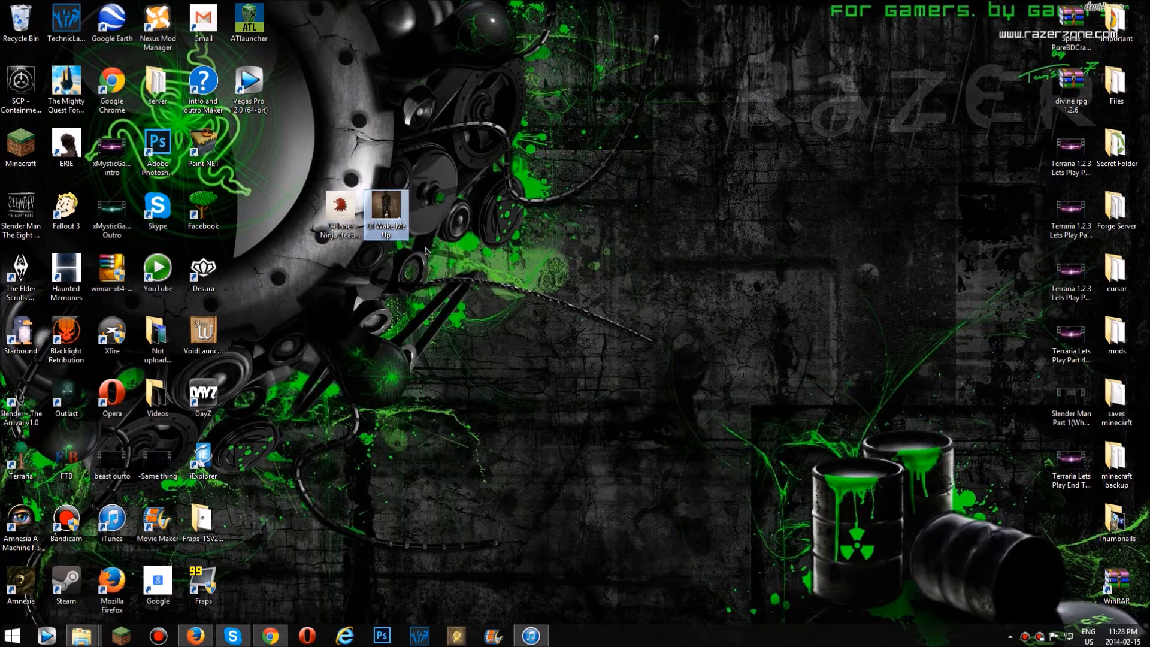
pyautogui.moveTo(431, 213)
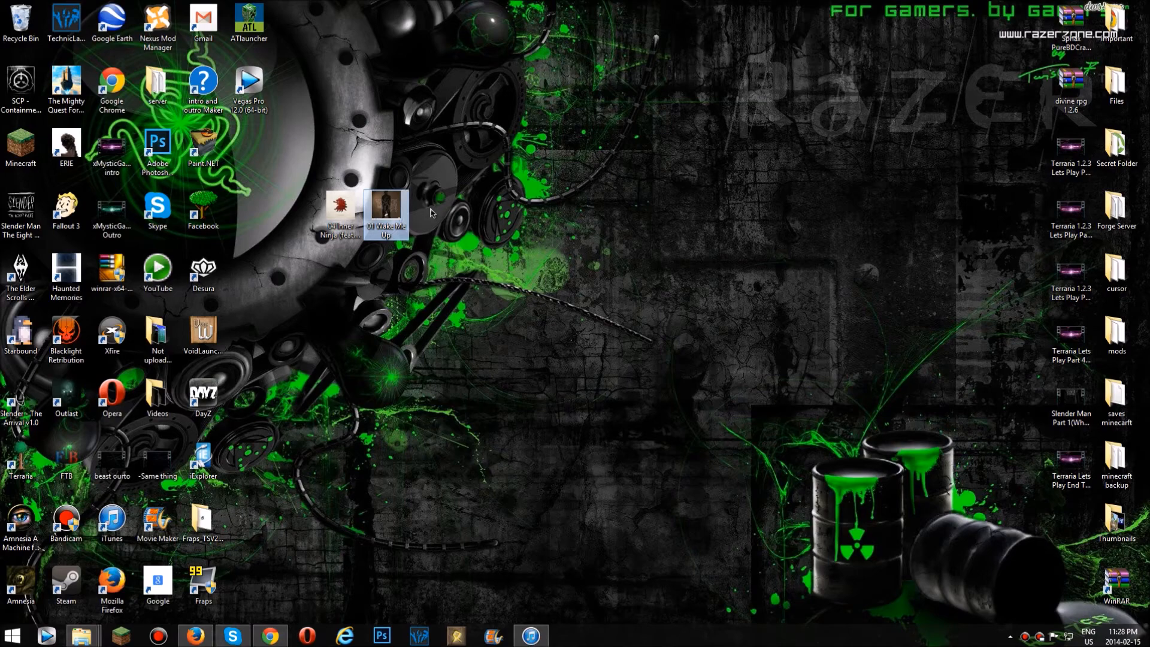